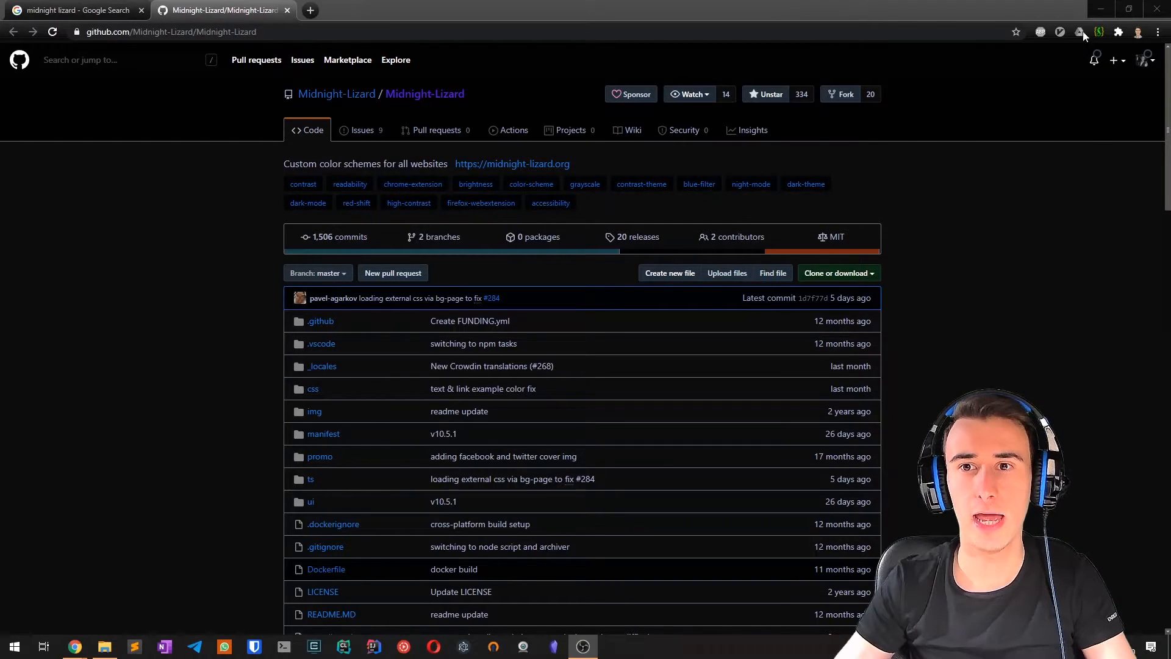
# View the extension popup on GitHub, then switch to the 'midnight lizard - Google Search' results.
pyautogui.click(1098, 31)
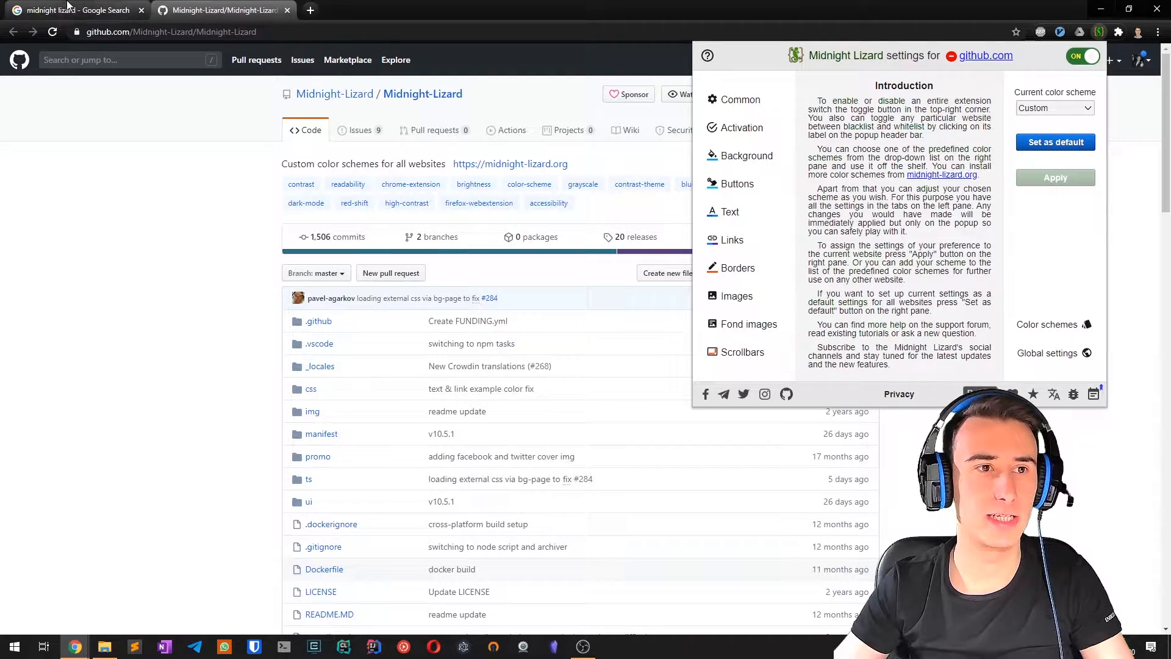
pyautogui.click(74, 10)
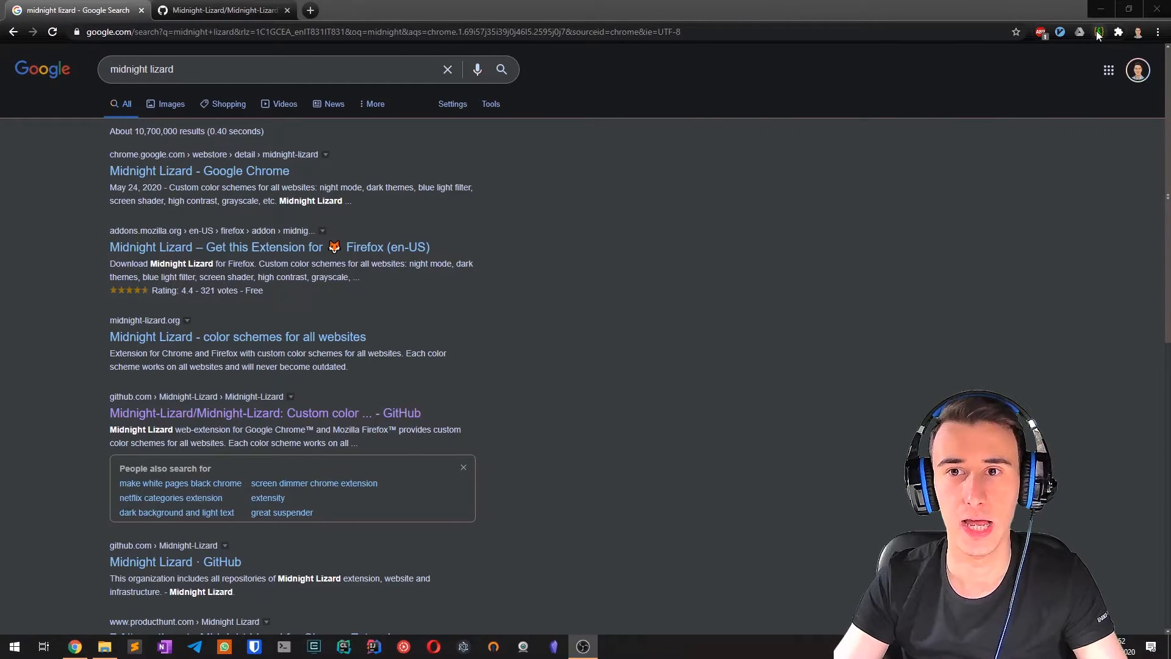
pyautogui.click(1099, 32)
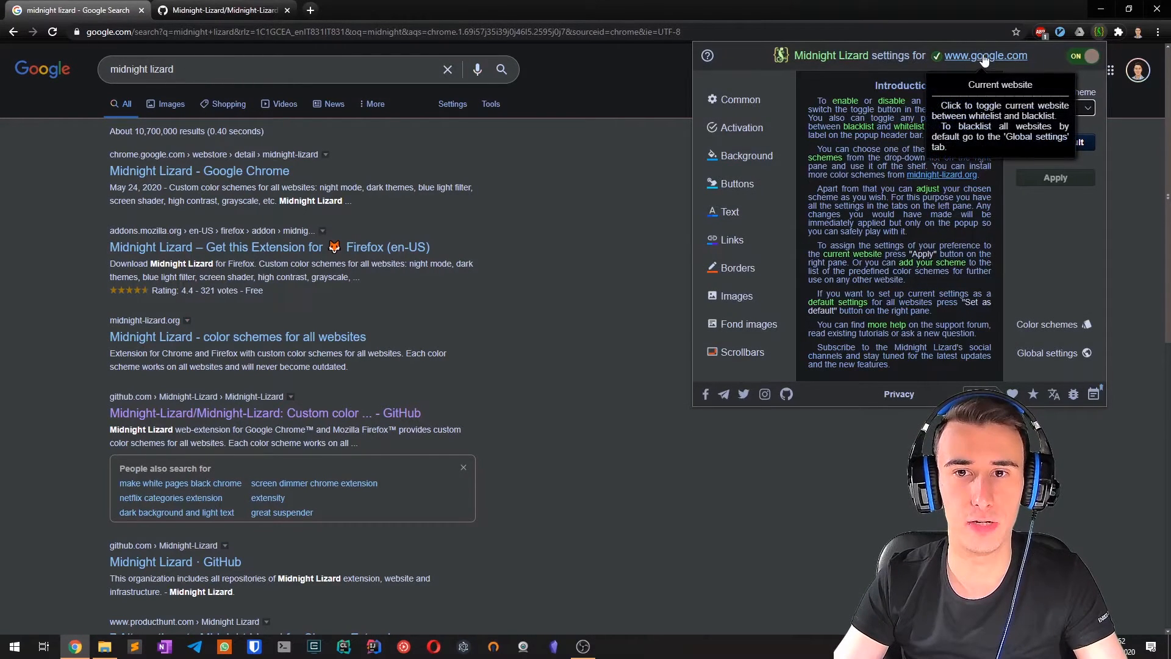
pyautogui.click(938, 56)
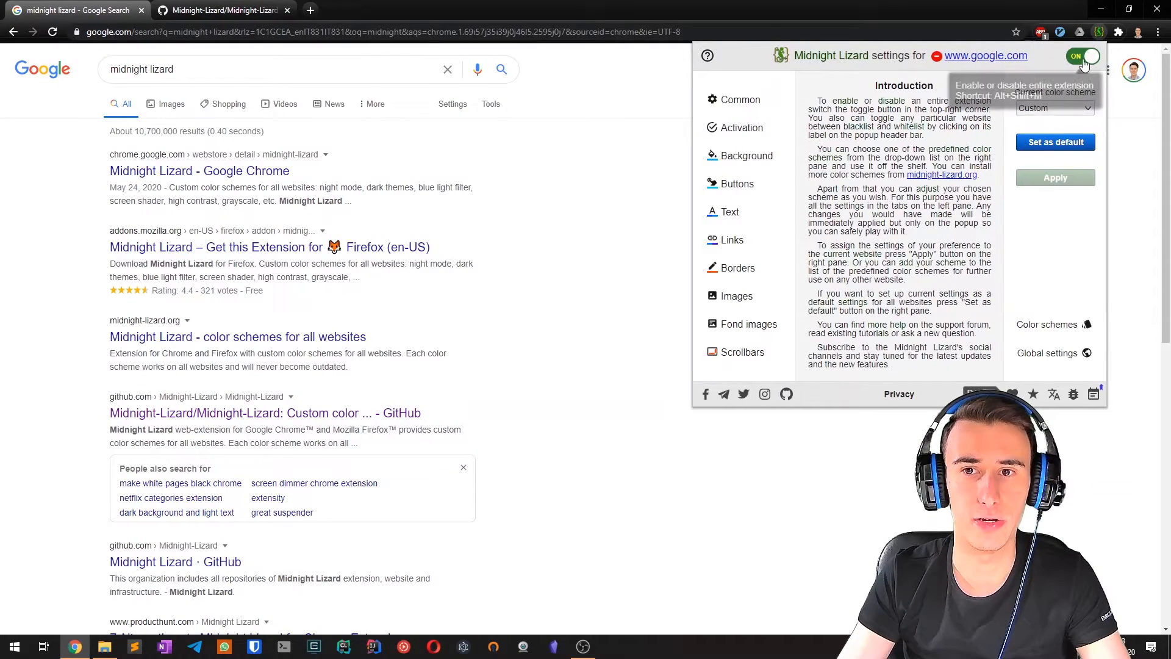
pyautogui.click(216, 10)
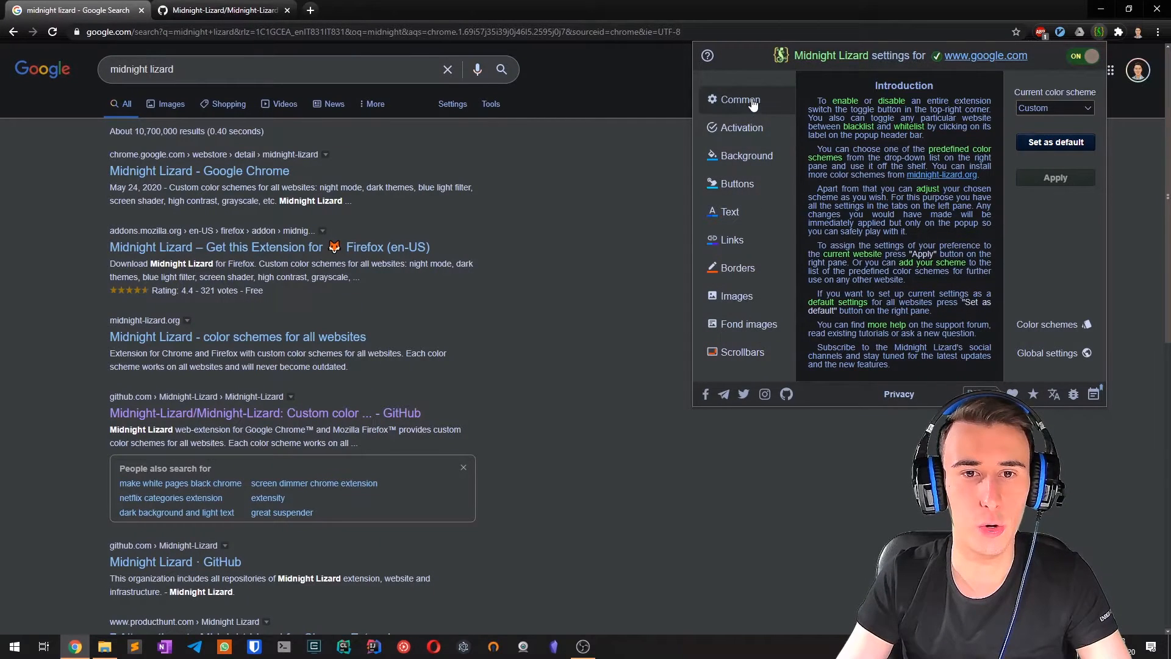
# Try background brightness limits of 40% then 17%, and review the text color settings.
pyautogui.click(747, 156)
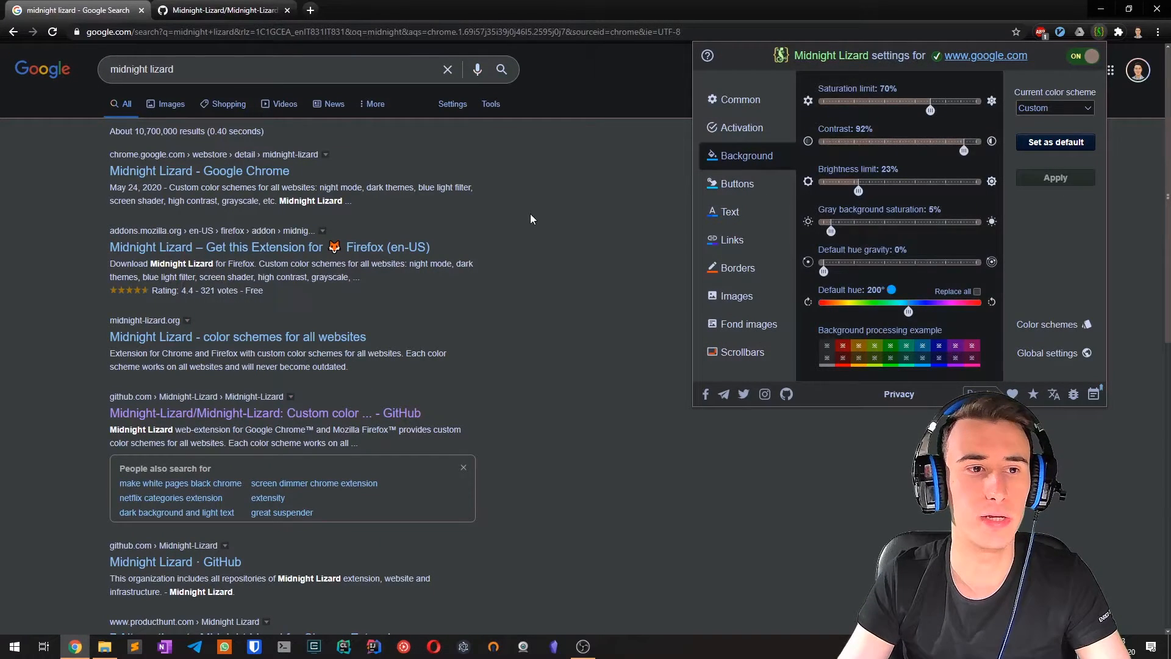
pyautogui.moveTo(859, 190); pyautogui.dragTo(885, 190)
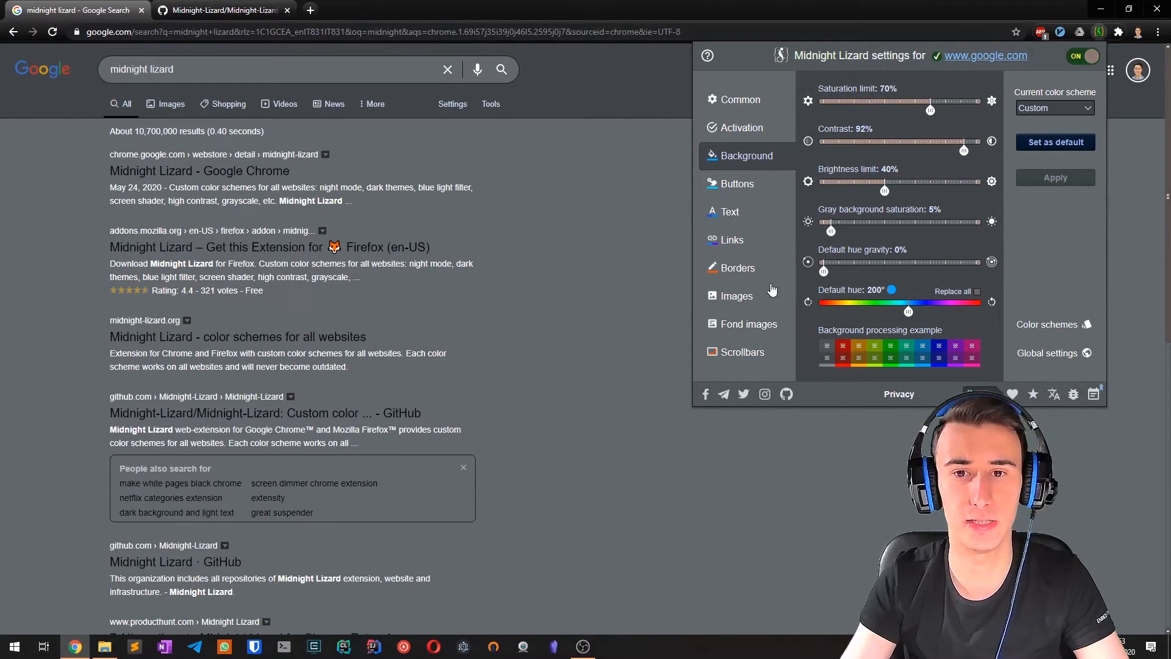
pyautogui.moveTo(884, 182); pyautogui.dragTo(849, 182)
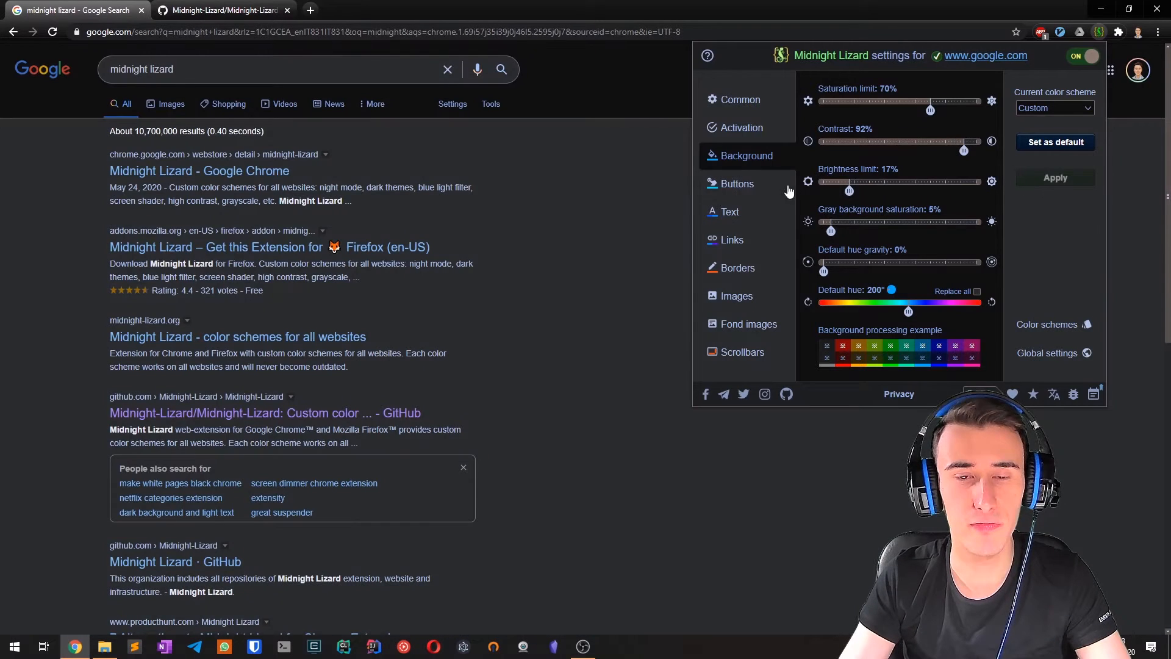
pyautogui.click(727, 211)
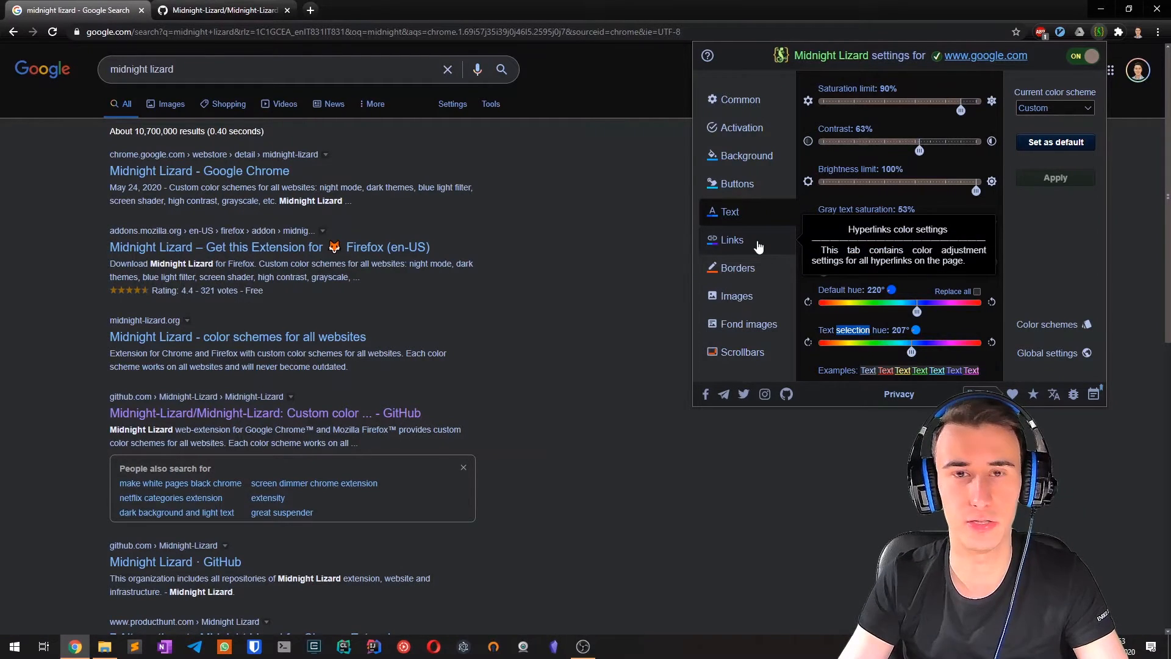
# Switch the current color scheme from Custom to Halloween.
pyautogui.click(1054, 107)
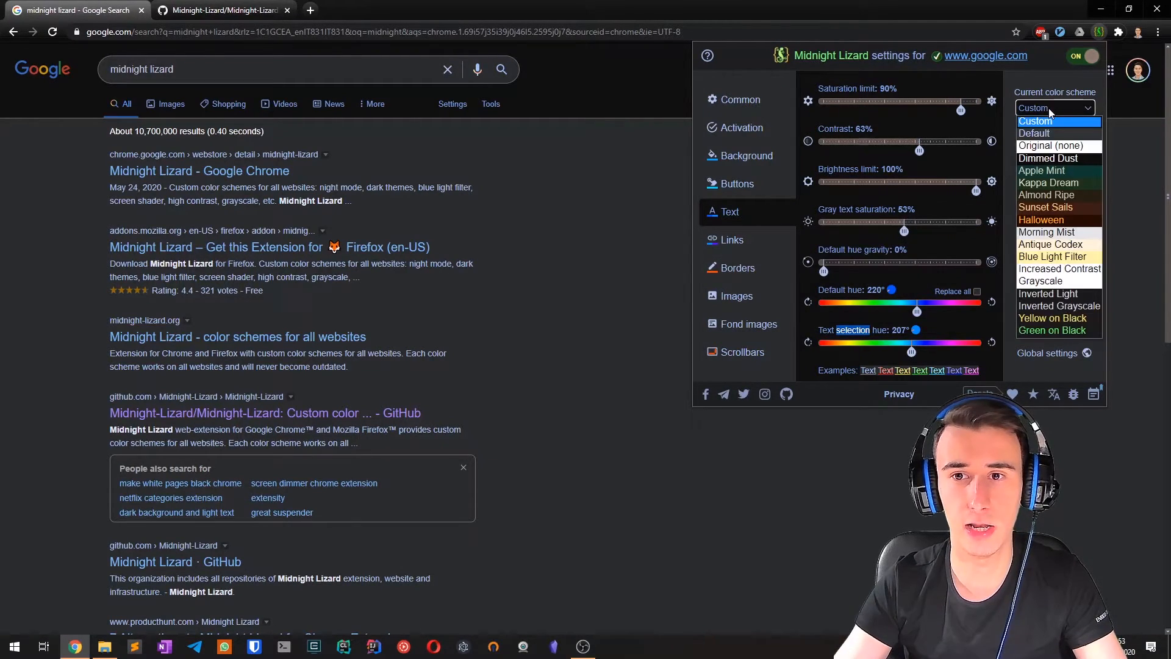
pyautogui.click(1041, 220)
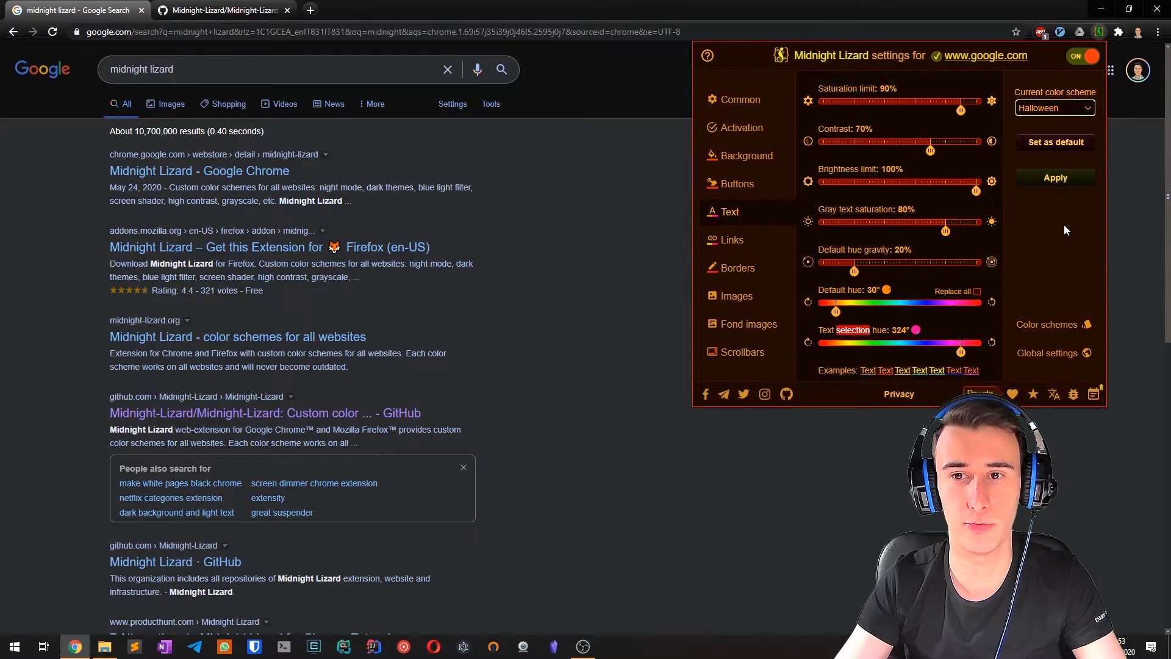